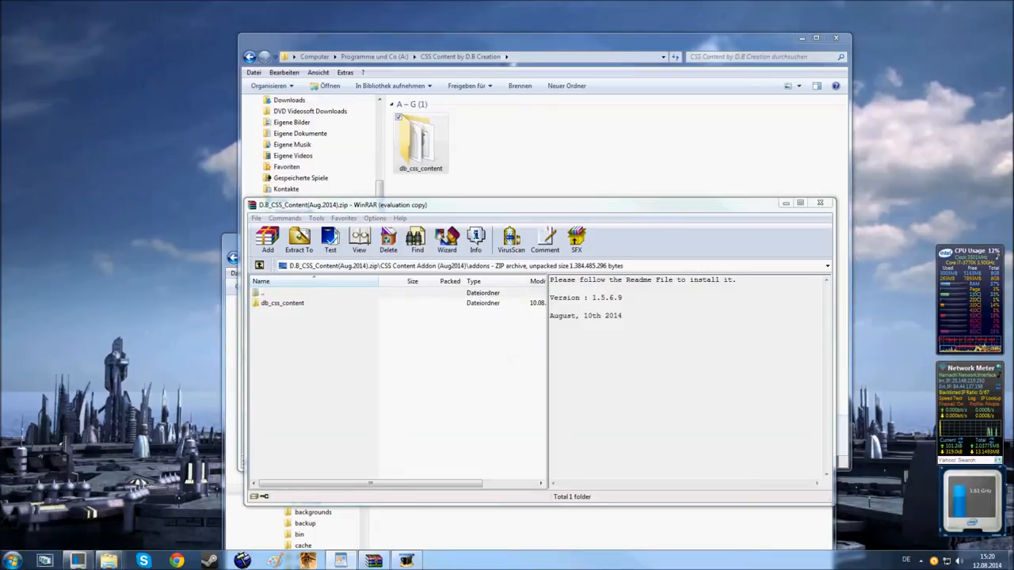
mouse_move(586, 529)
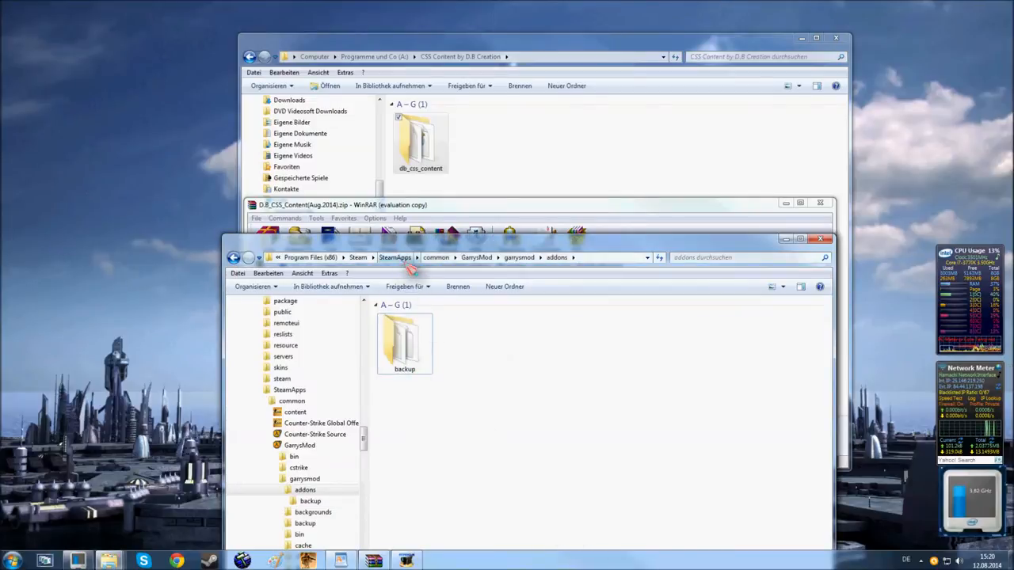
mouse_move(524, 267)
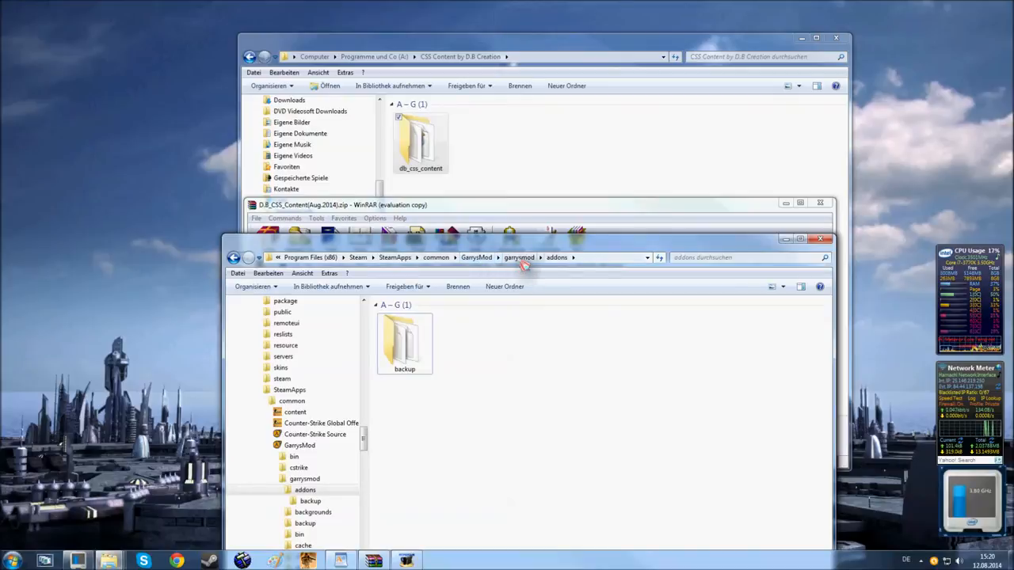
mouse_move(542, 323)
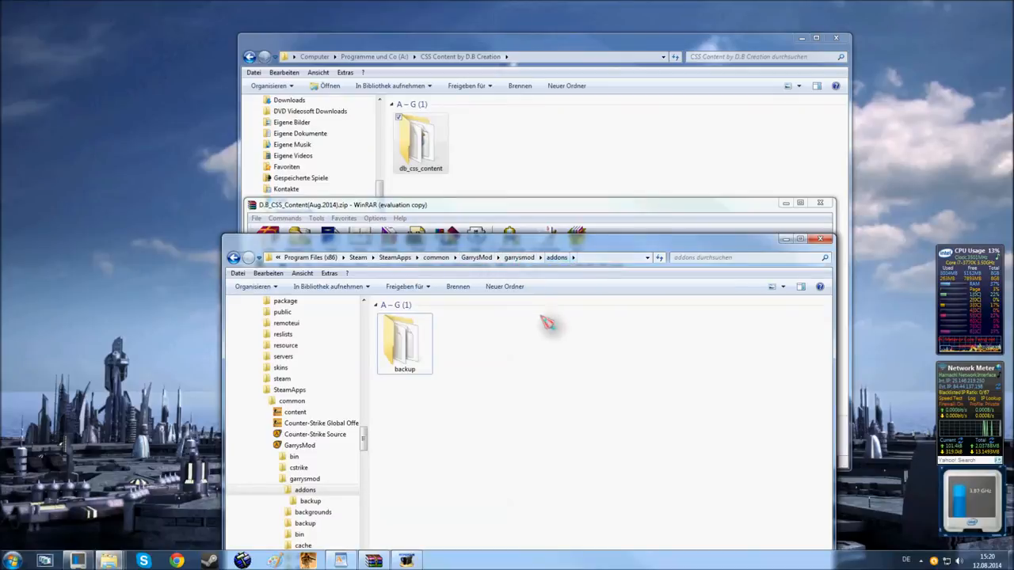
Paste db_css_content into the Garry's Mod addons folder beside backup.
right_click(418, 140)
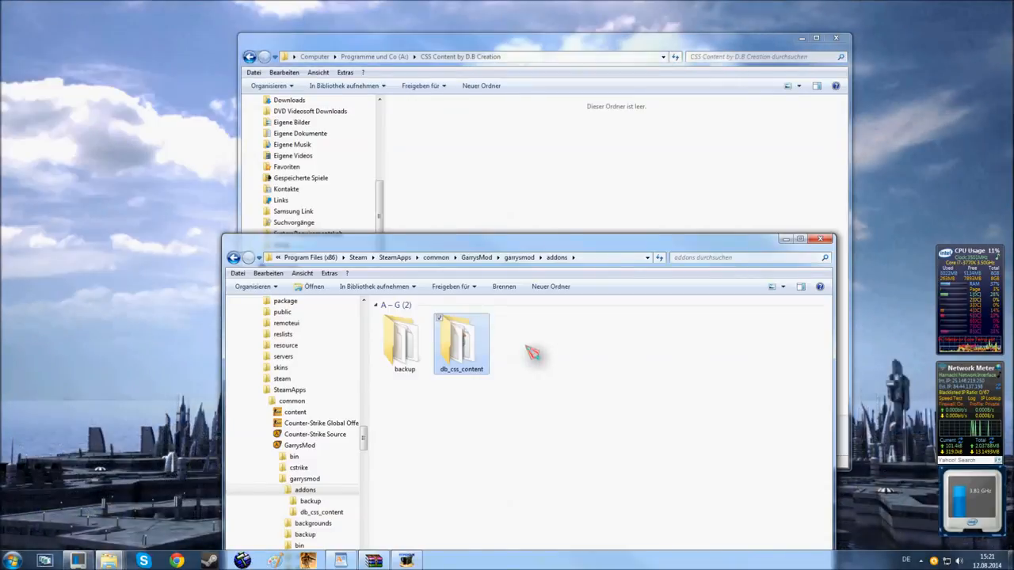
mouse_move(530, 366)
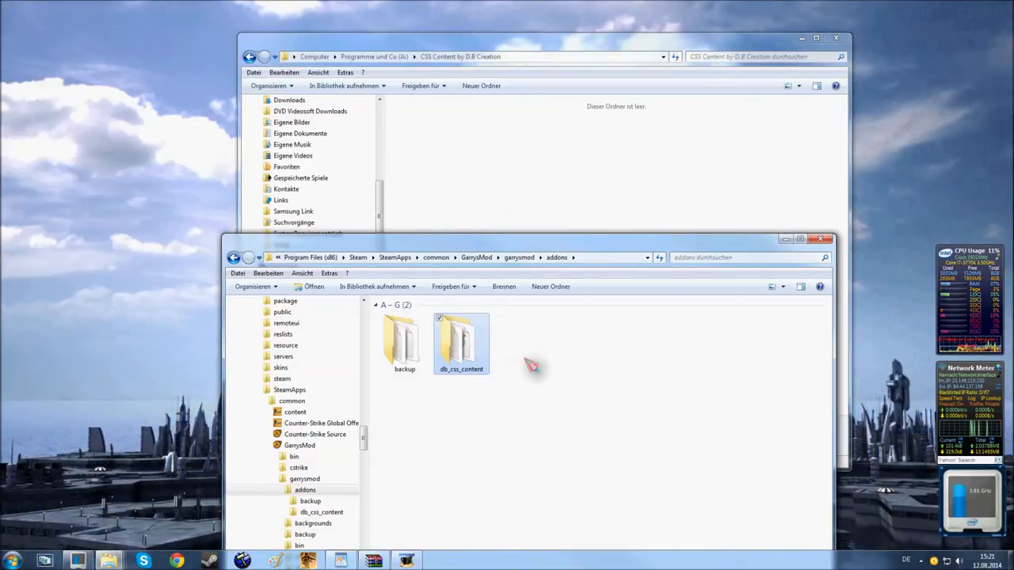